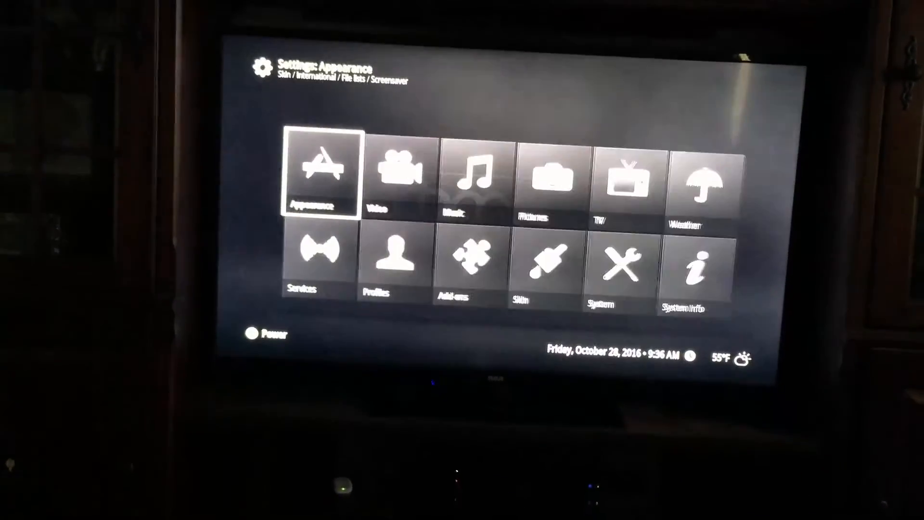
# - Review Kodi's web server and remote control service settings, then show JsonRpcTests.cs in Visual Studio
pyautogui.click(302, 271)
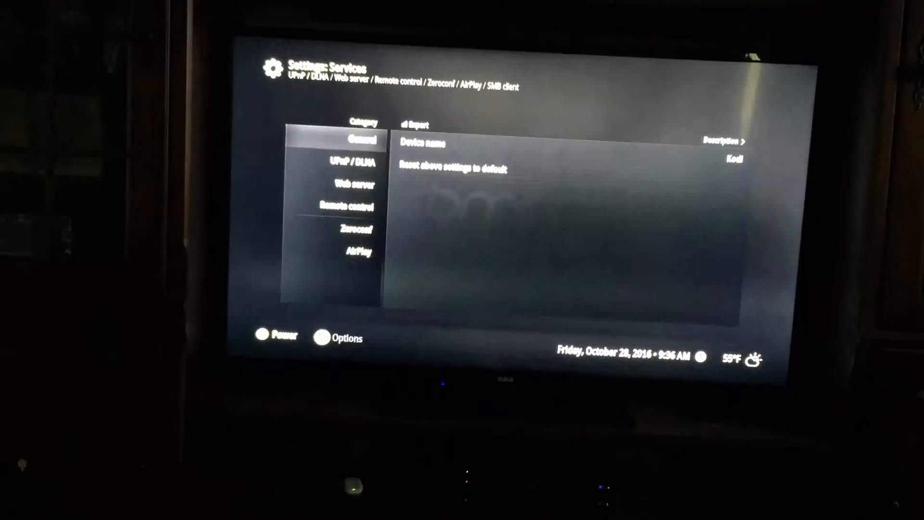
pyautogui.click(354, 189)
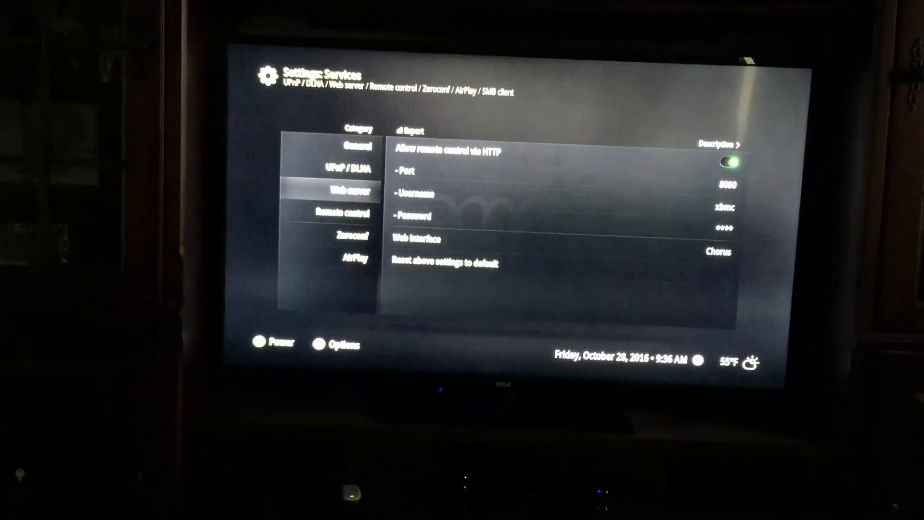
pyautogui.click(347, 212)
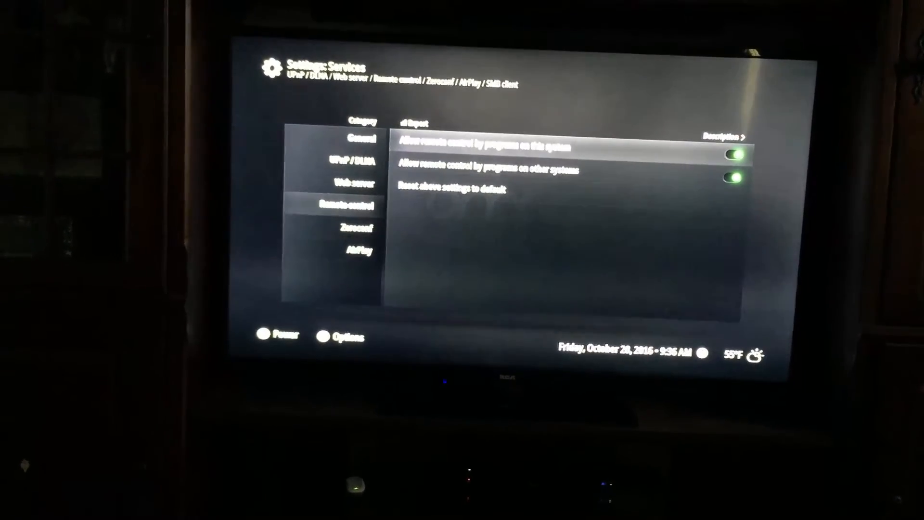
pyautogui.press('down')
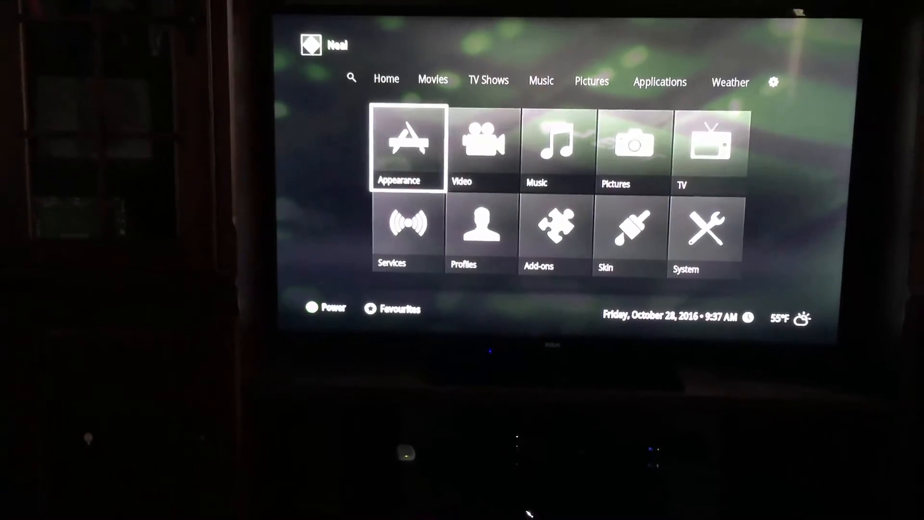
pyautogui.click(386, 78)
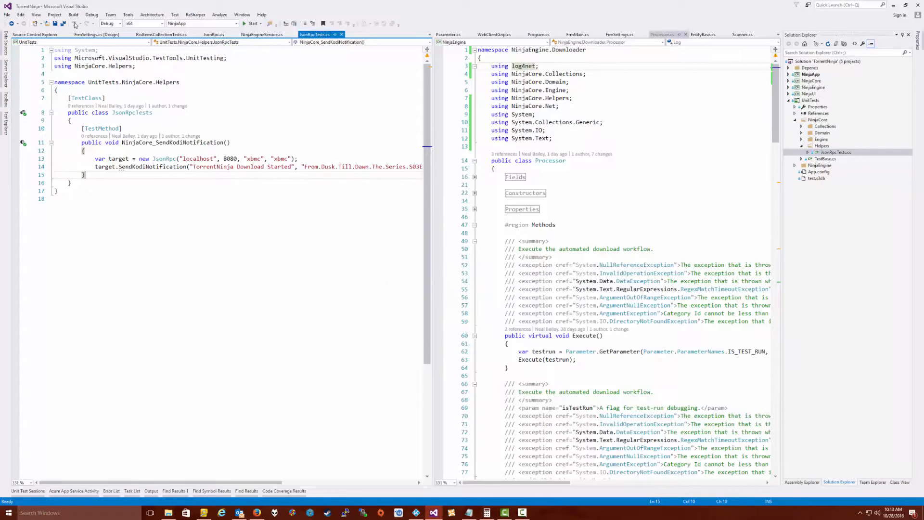
# - Run the NinjaCore_SendKodiNotification unit test from its test glyph menu
pyautogui.click(23, 142)
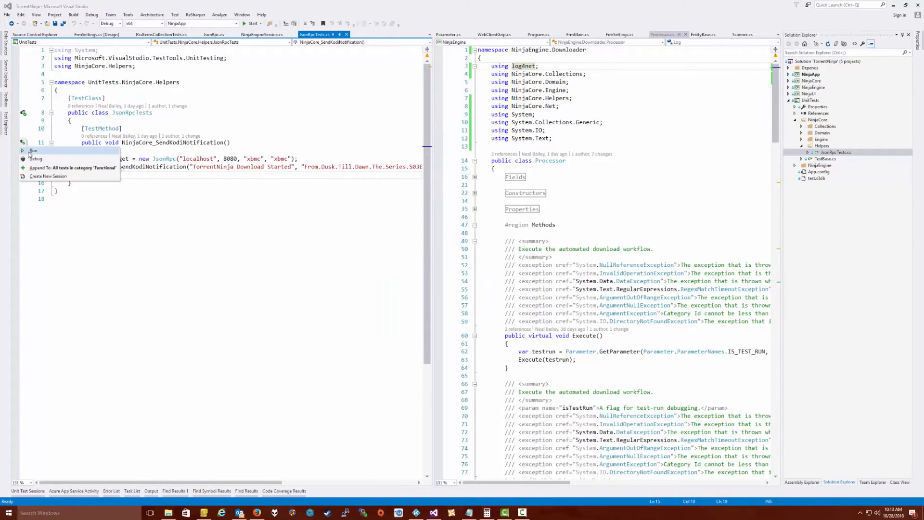
pyautogui.click(34, 151)
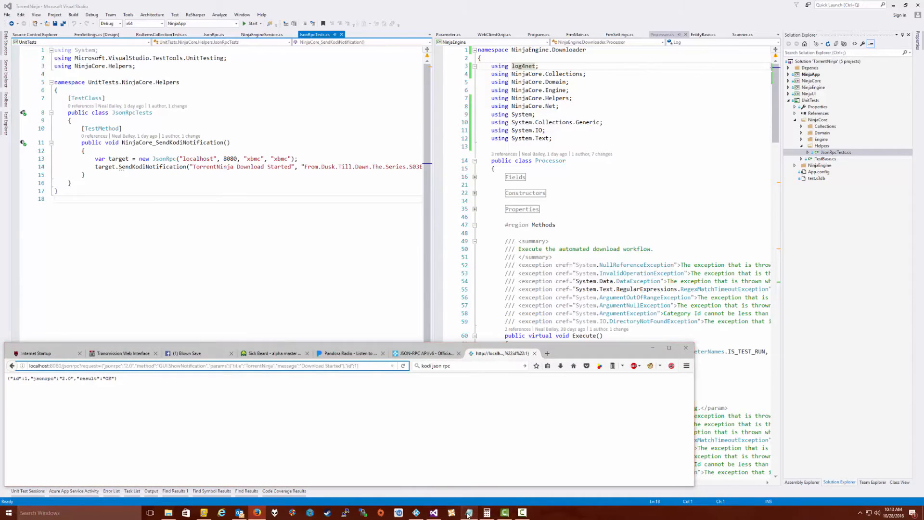
# - Highlight GUI.ShowNotification in the Notepad request URL, then bring up the Kodi window
pyautogui.click(468, 512)
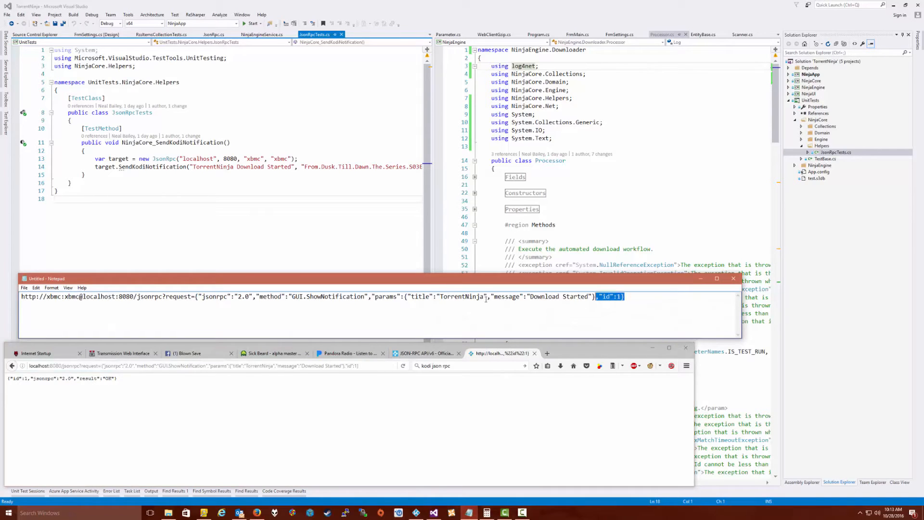
pyautogui.click(630, 296)
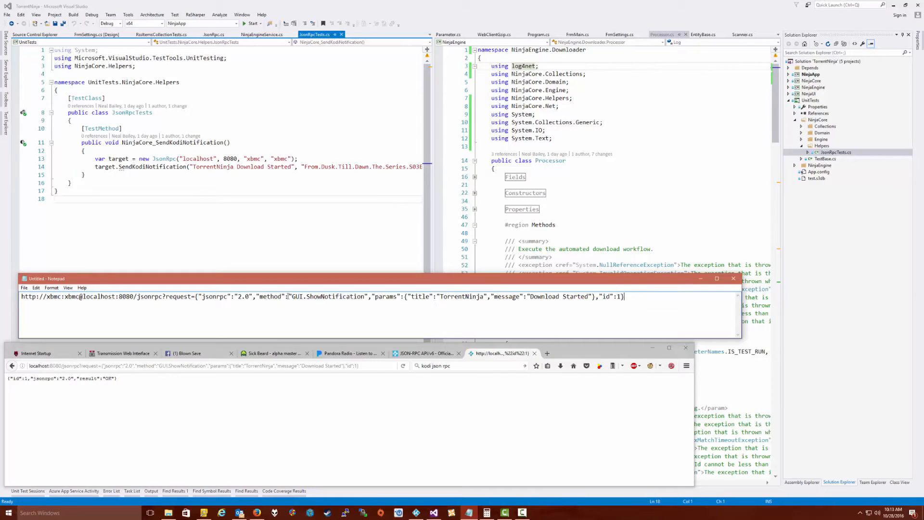
pyautogui.doubleClick(328, 296)
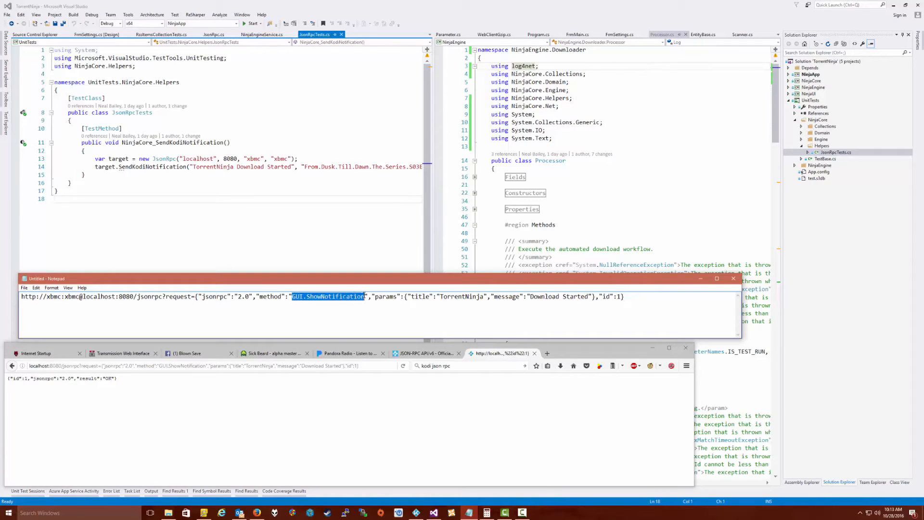
pyautogui.click(375, 297)
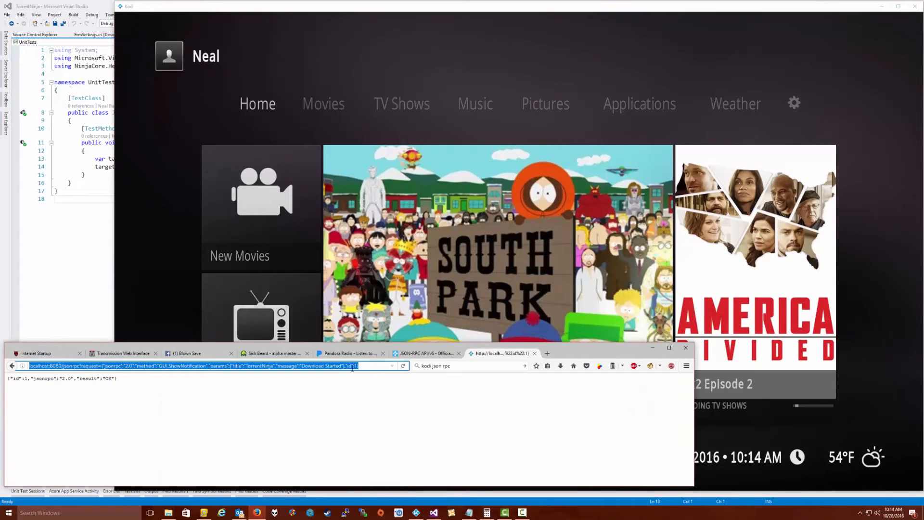
# - Resend the localhost JSON-RPC request to show the notification, then view the JSON-RPC API v6 docs
pyautogui.click(357, 365)
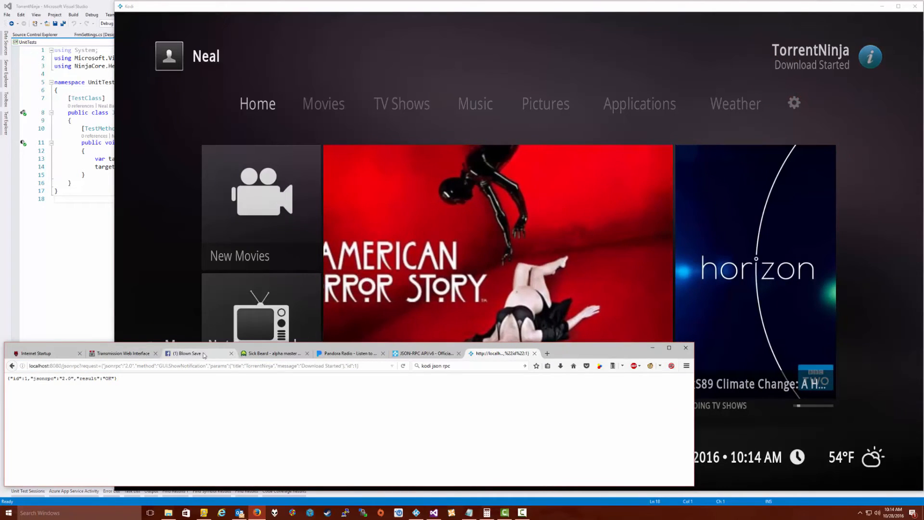
pyautogui.click(189, 353)
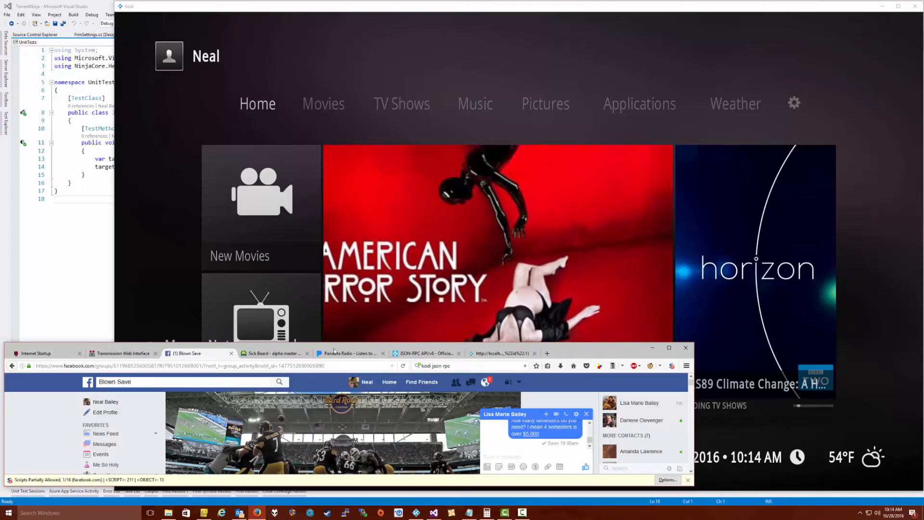
pyautogui.click(501, 352)
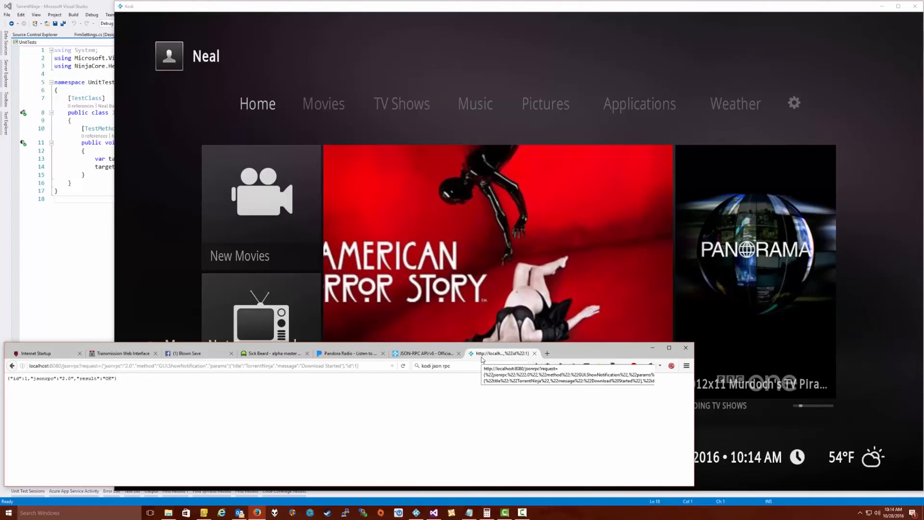
pyautogui.click(425, 353)
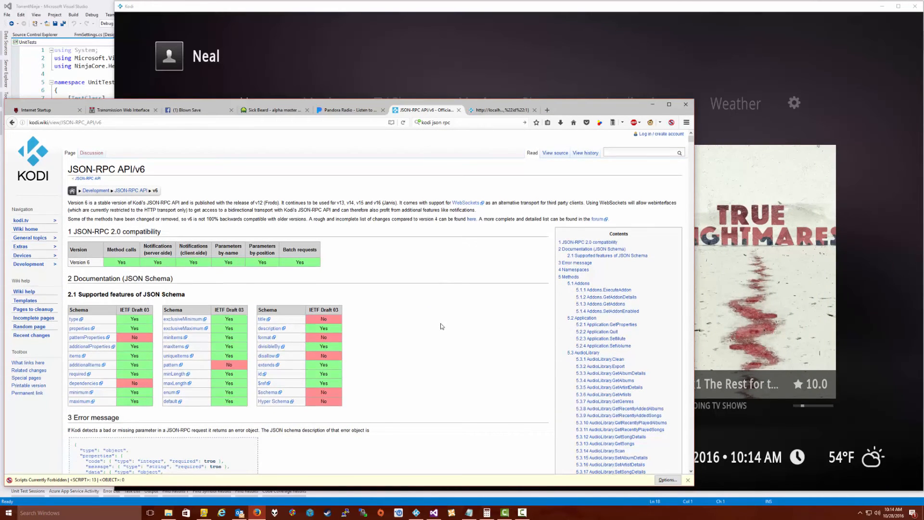
pyautogui.scroll(-3)
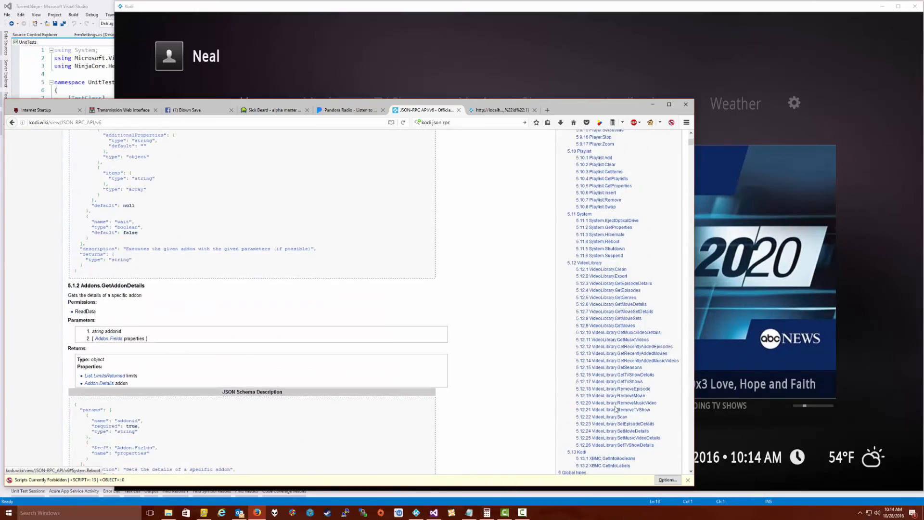
pyautogui.scroll(3)
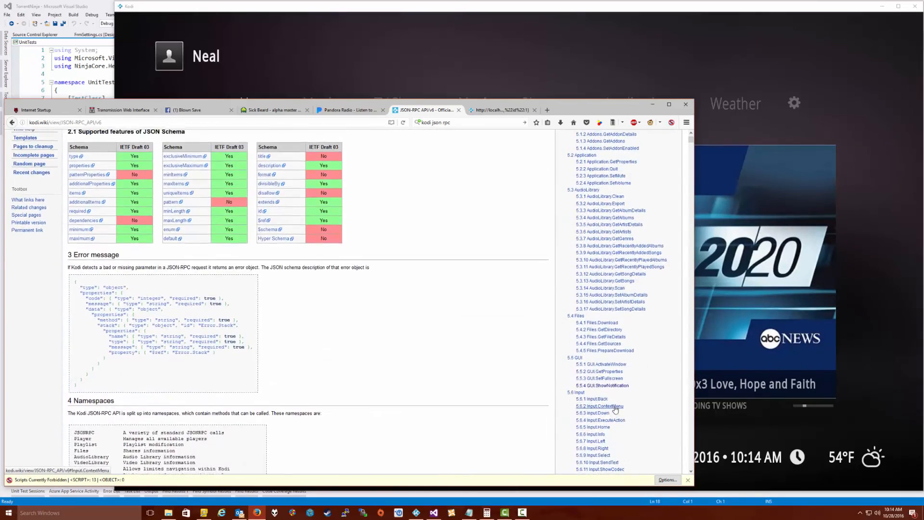
pyautogui.scroll(3)
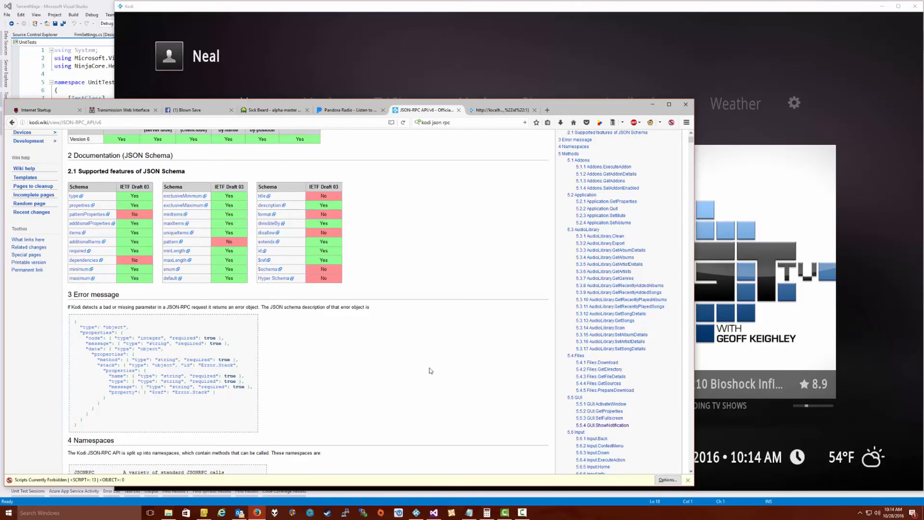
pyautogui.scroll(-3)
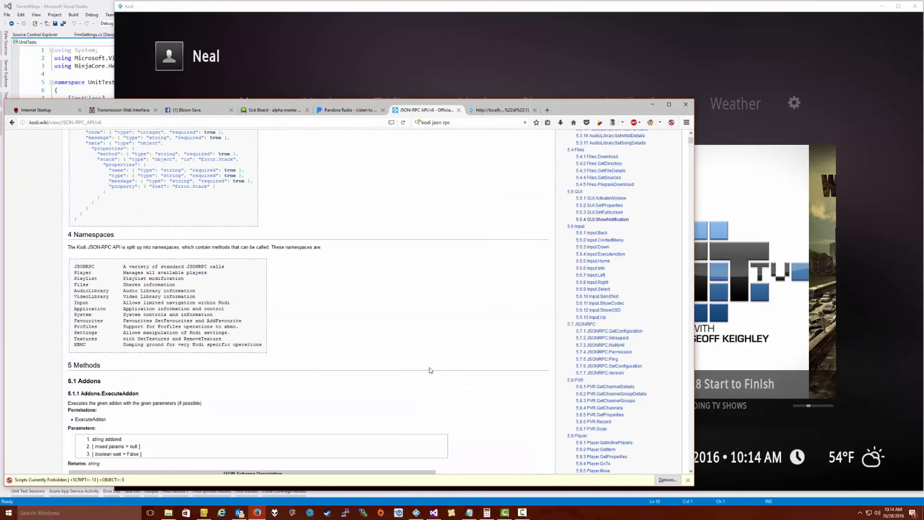
pyautogui.scroll(-3)
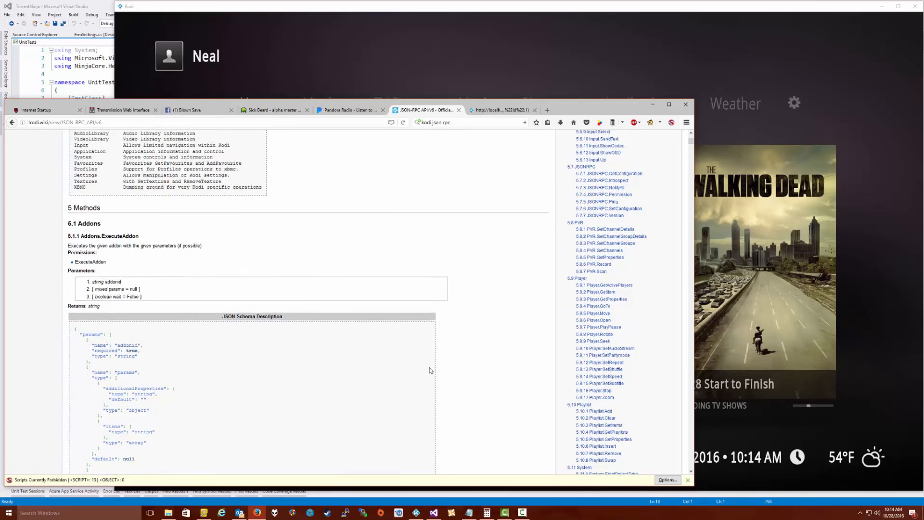
pyautogui.scroll(3)
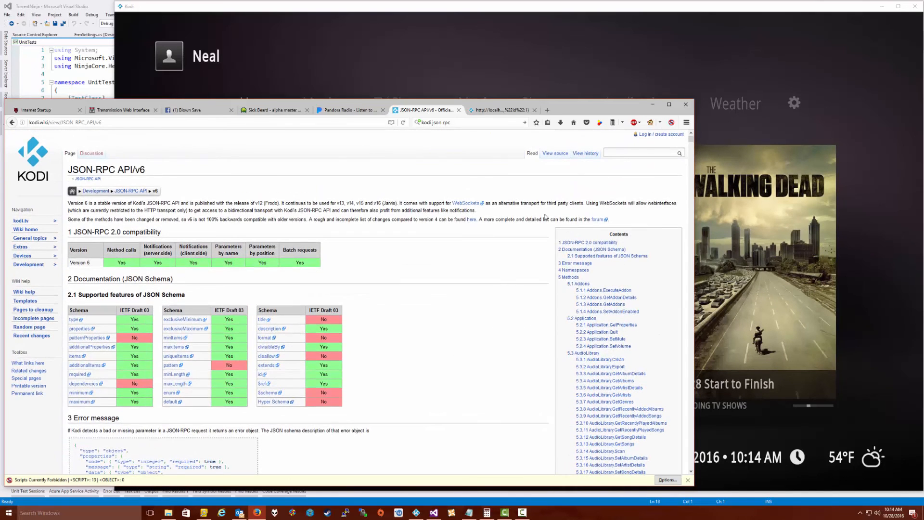